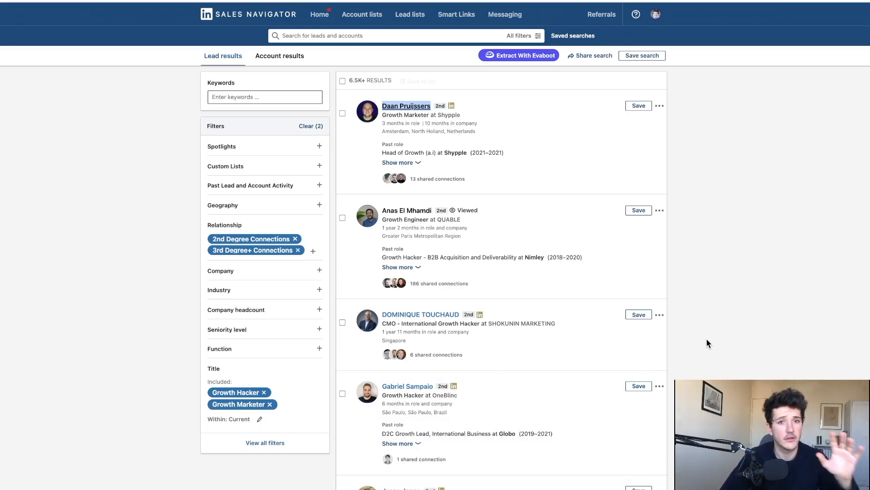
Try including the 201-500 and 501-1000 company headcount ranges, then remove both again.
{"action": "scroll", "scroll_direction": "down", "scroll_amount": 3}
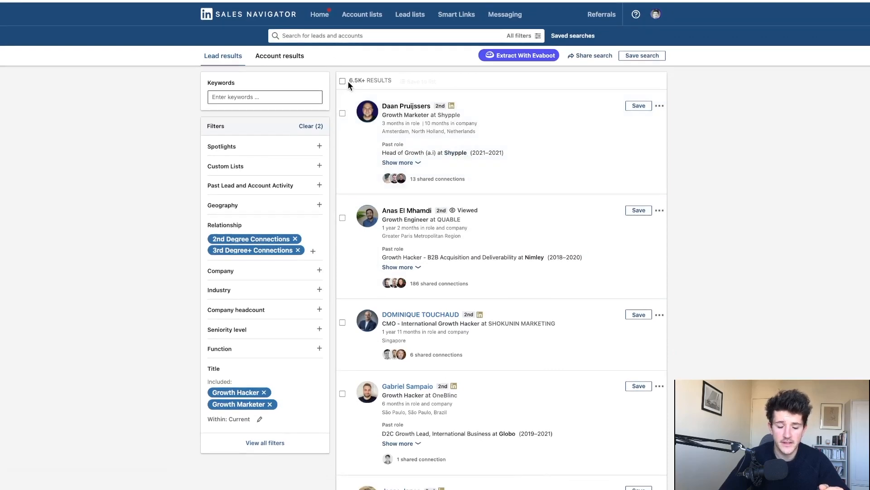
{"action": "scroll", "scroll_direction": "down", "scroll_amount": 3}
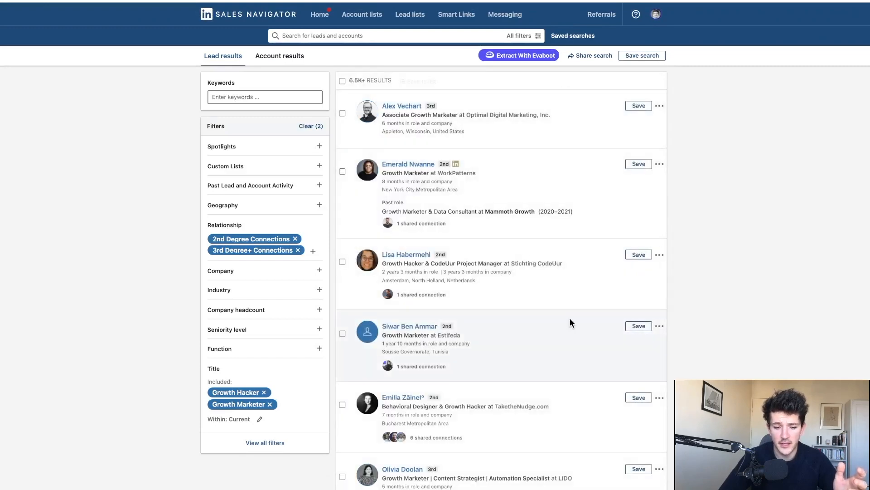
{"action": "scroll", "scroll_direction": "down", "scroll_amount": 3}
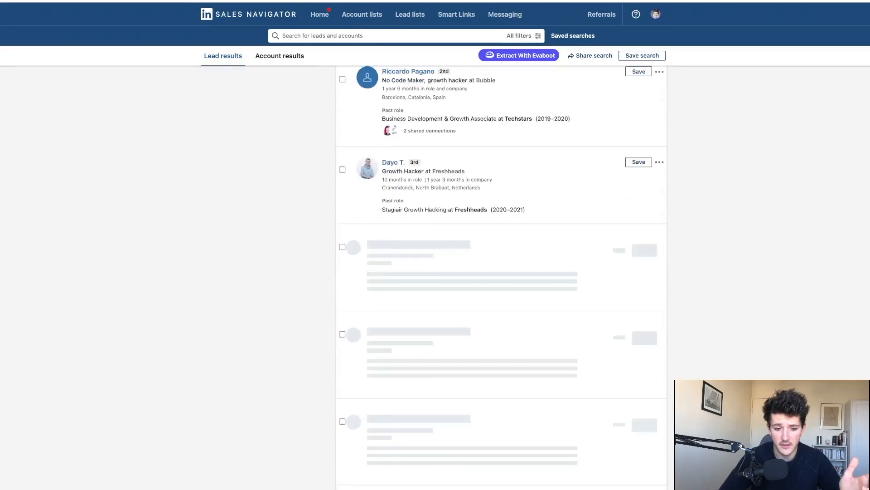
{"action": "scroll", "scroll_direction": "down", "scroll_amount": 3}
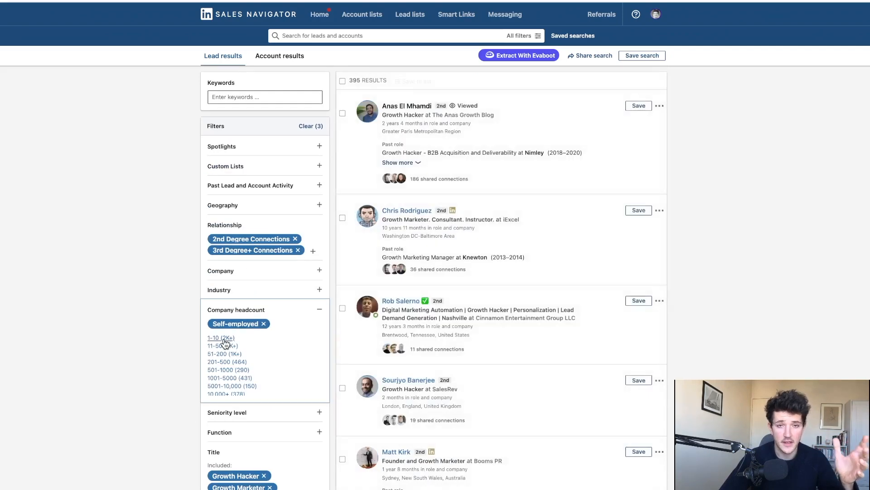
{"action": "left_click", "coordinate": [220, 337]}
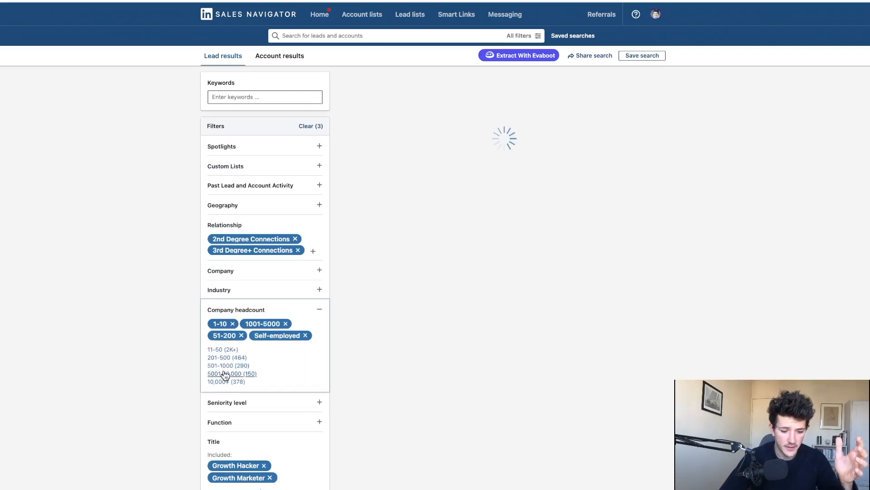
{"action": "left_click", "coordinate": [224, 373]}
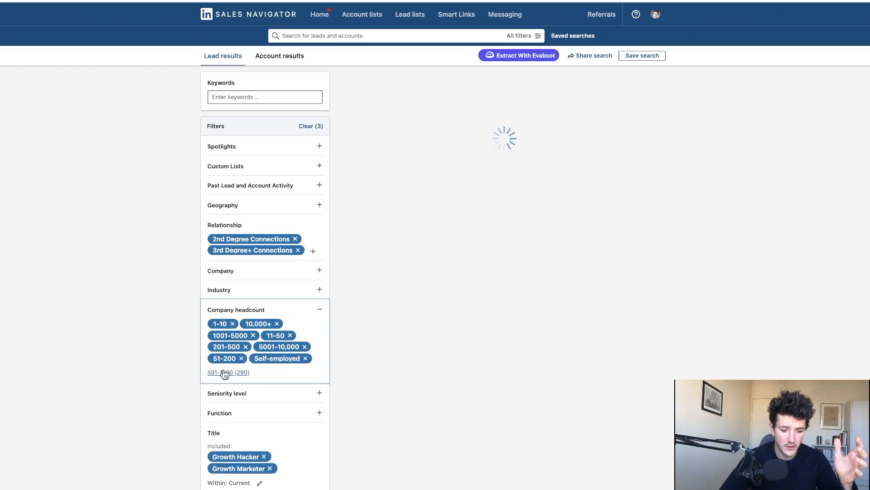
{"action": "left_click", "coordinate": [226, 371]}
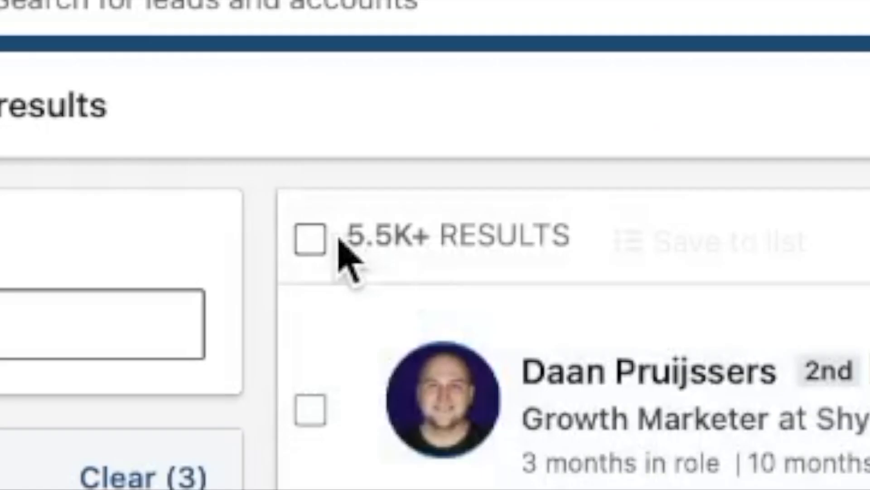
{"action": "mouse_move", "coordinate": [400, 267]}
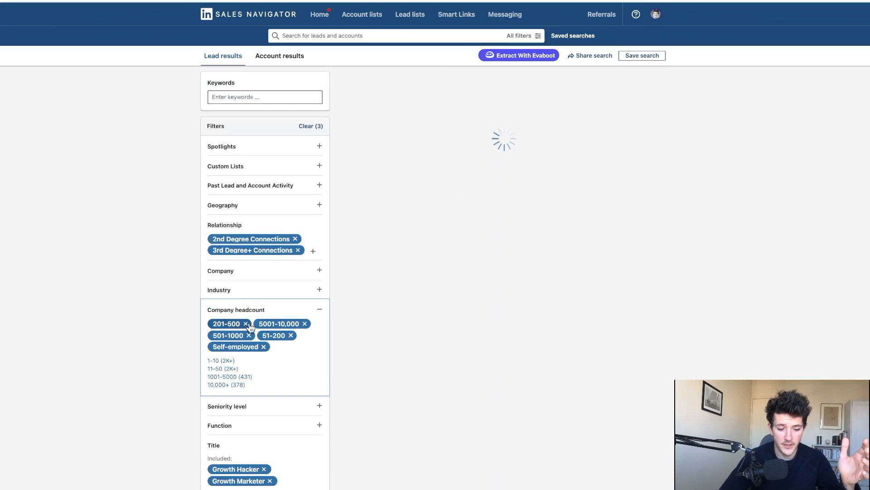
{"action": "left_click", "coordinate": [246, 323]}
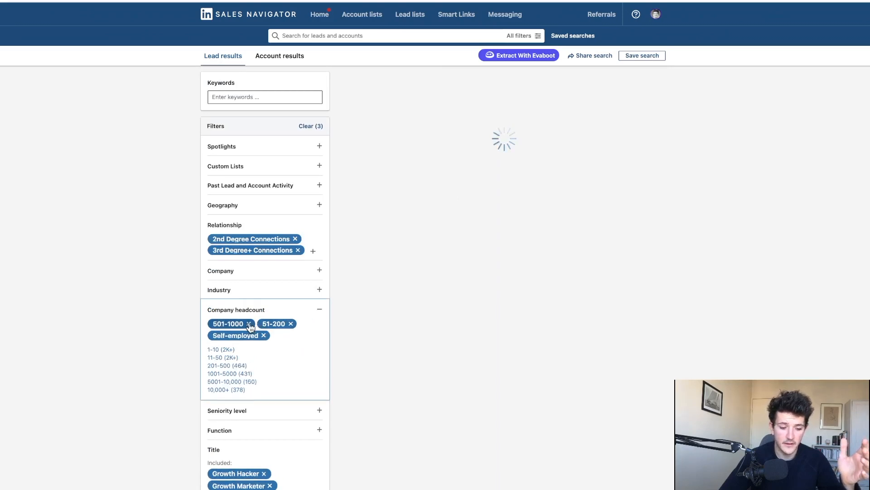
{"action": "left_click", "coordinate": [248, 323]}
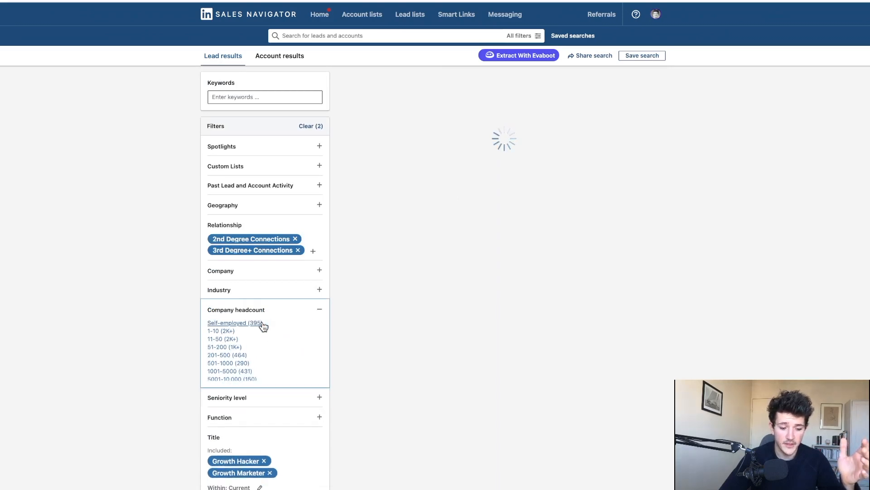
{"action": "mouse_move", "coordinate": [127, 338]}
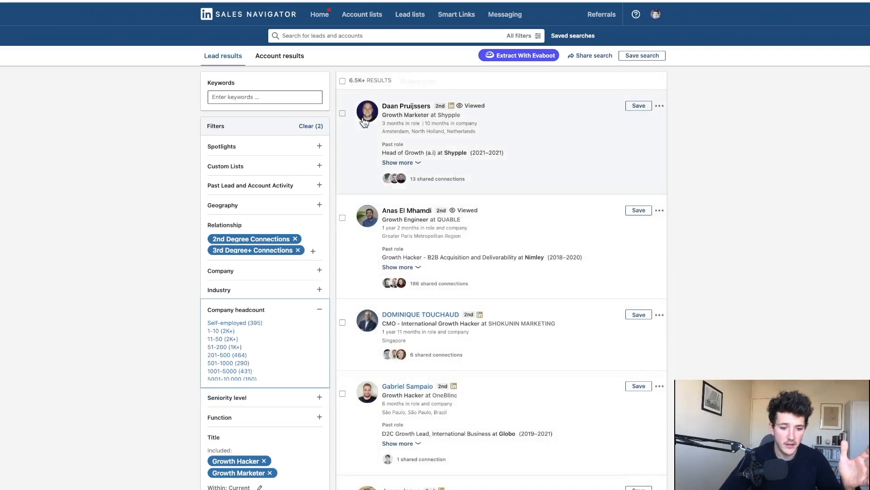
{"action": "mouse_move", "coordinate": [407, 105]}
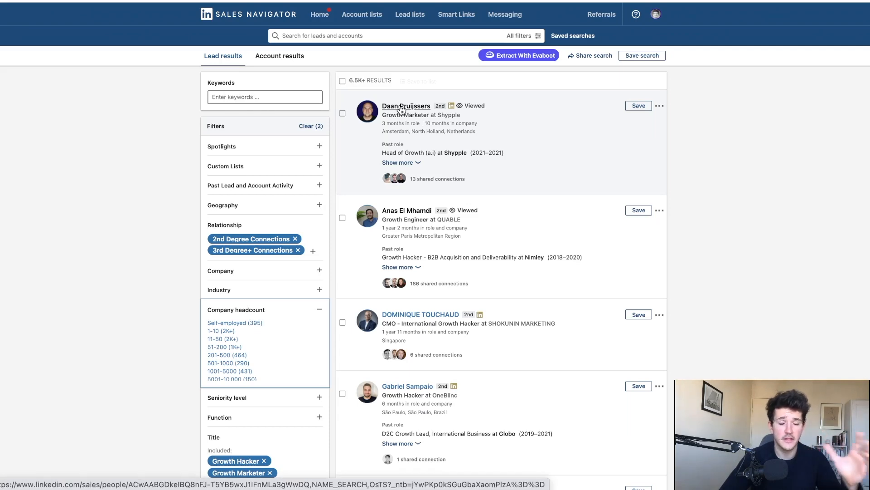
Review the first lead's full profile, then return to the 6.5K+ results list.
{"action": "right_click", "coordinate": [406, 105]}
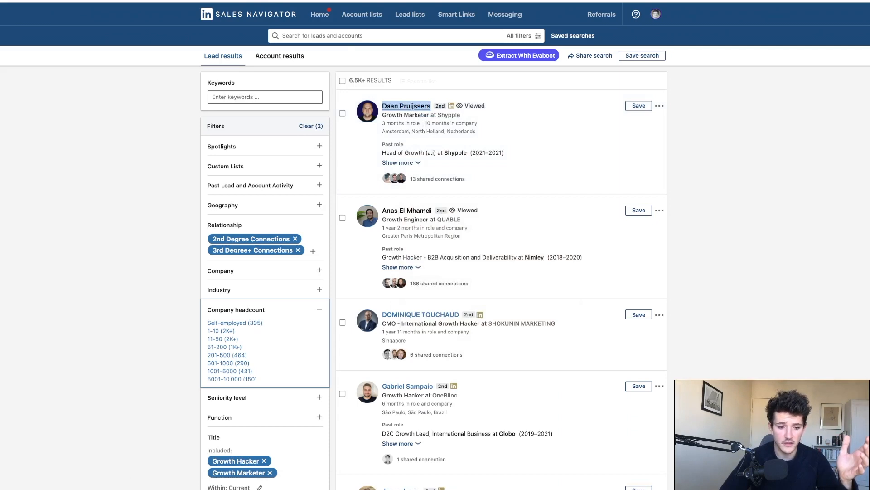
{"action": "left_click", "coordinate": [407, 105]}
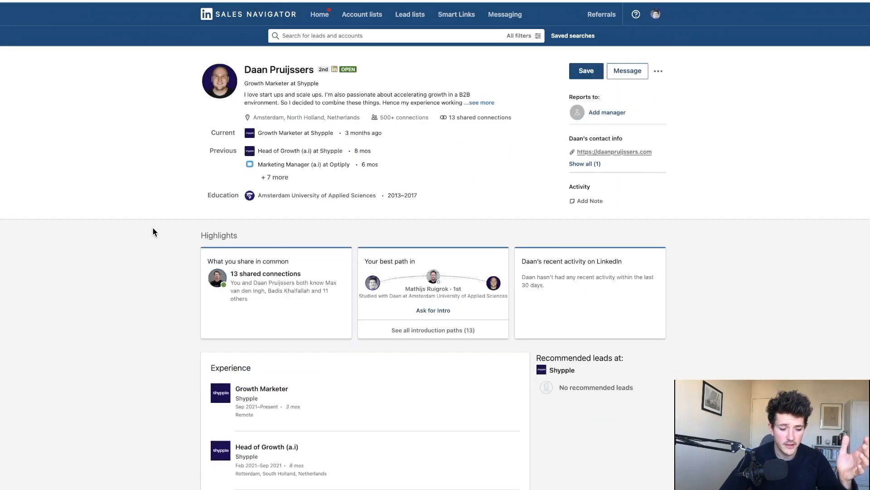
{"action": "scroll", "scroll_direction": "down", "scroll_amount": 3}
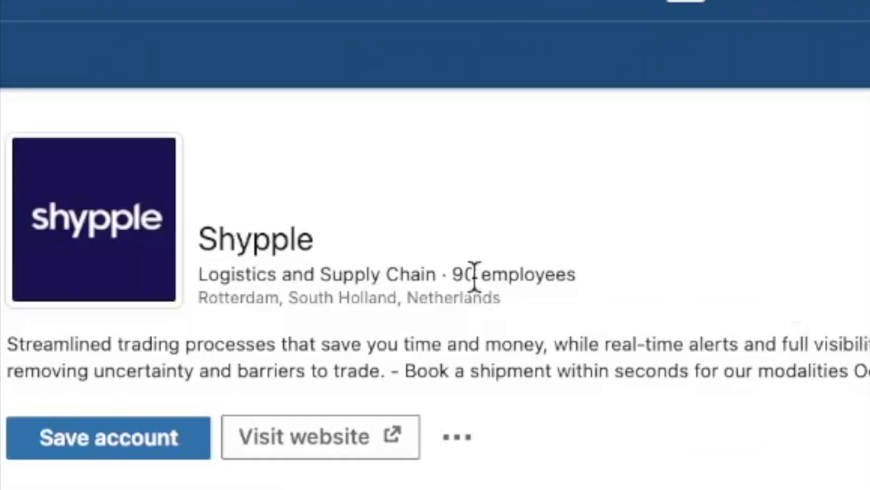
{"action": "mouse_move", "coordinate": [298, 189]}
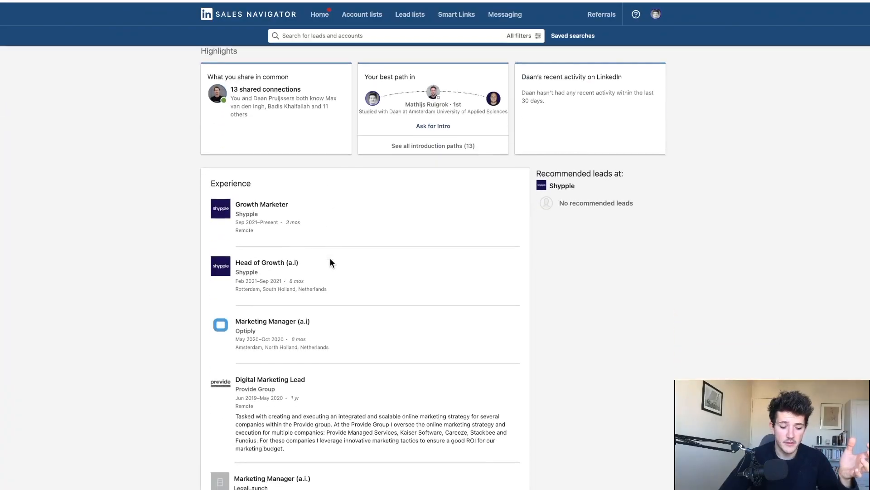
{"action": "scroll", "scroll_direction": "down", "scroll_amount": 3}
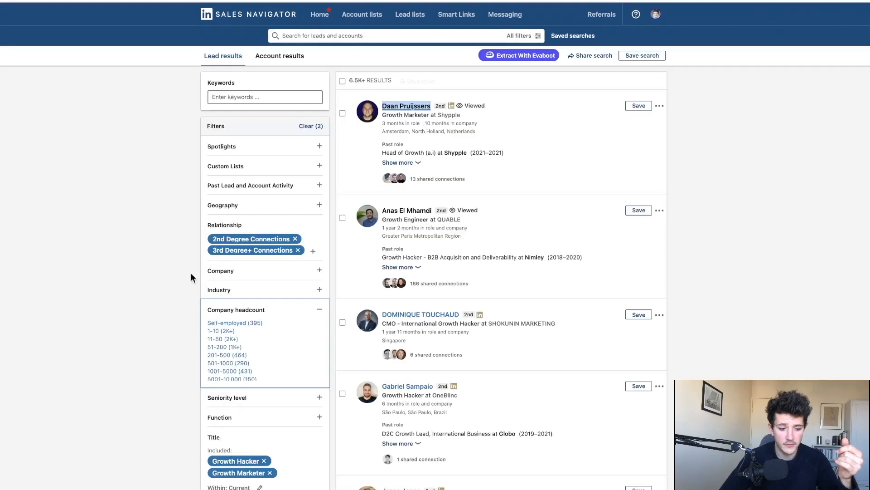
{"action": "mouse_move", "coordinate": [235, 379]}
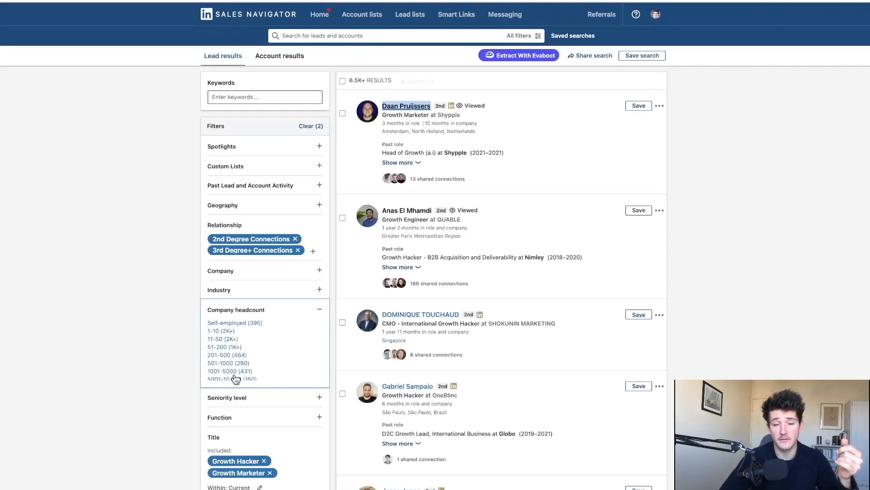
{"action": "mouse_move", "coordinate": [152, 358]}
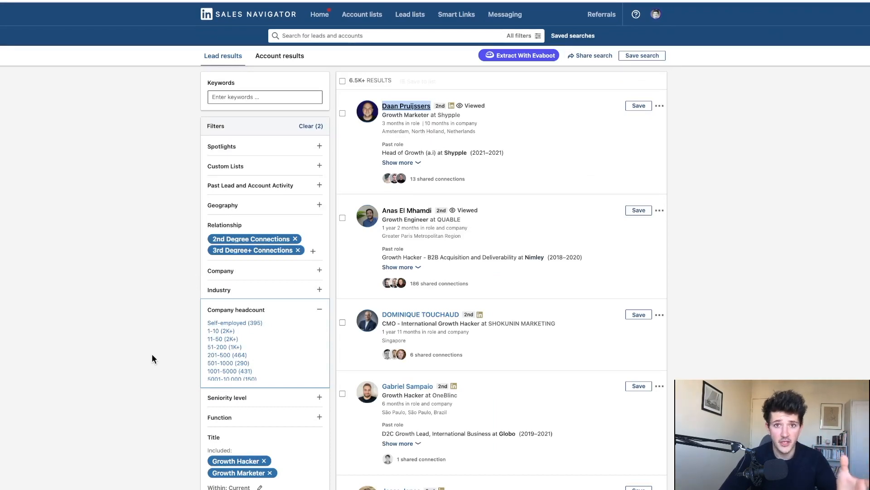
{"action": "scroll", "scroll_direction": "down", "scroll_amount": 3}
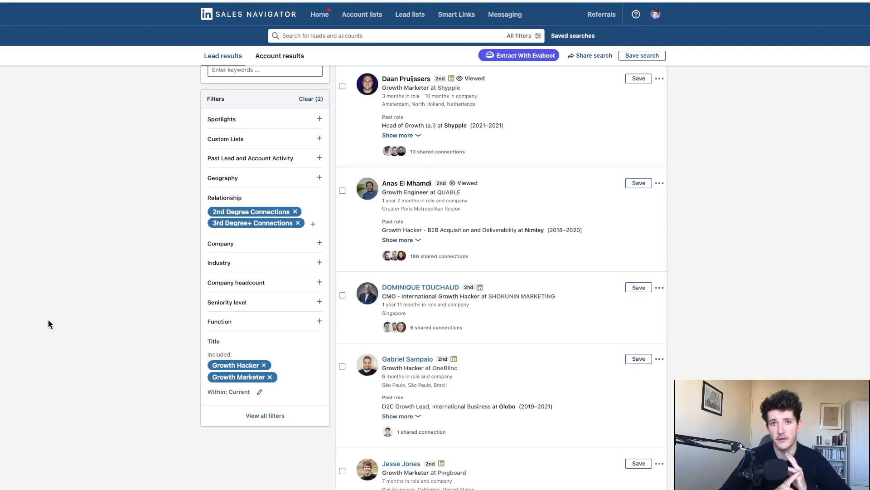
{"action": "scroll", "scroll_direction": "down", "scroll_amount": 3}
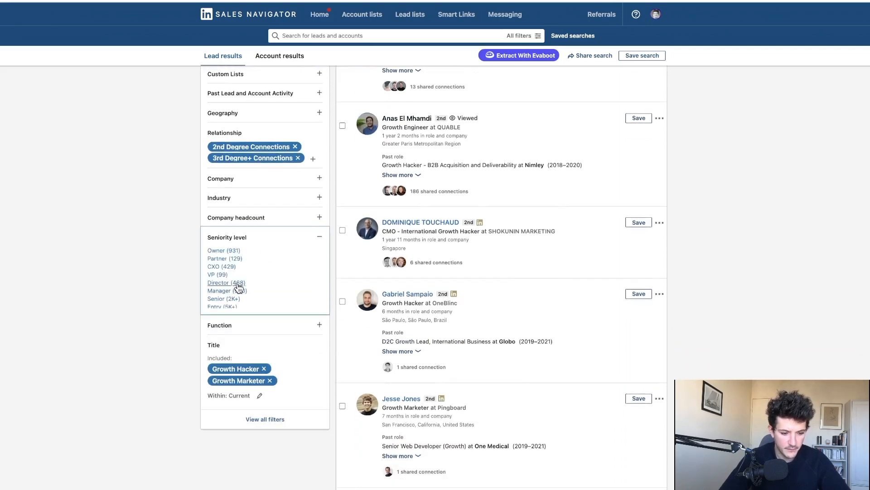
{"action": "scroll", "scroll_direction": "down", "scroll_amount": 3}
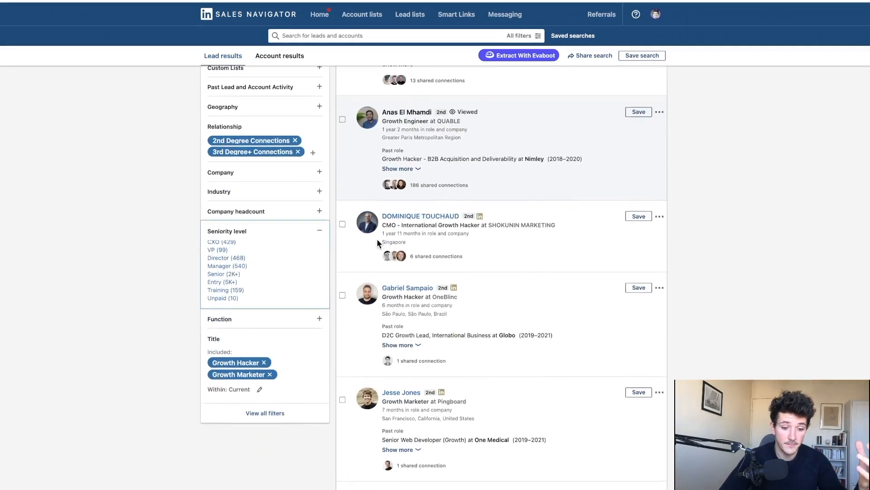
{"action": "scroll", "scroll_direction": "up", "scroll_amount": 3}
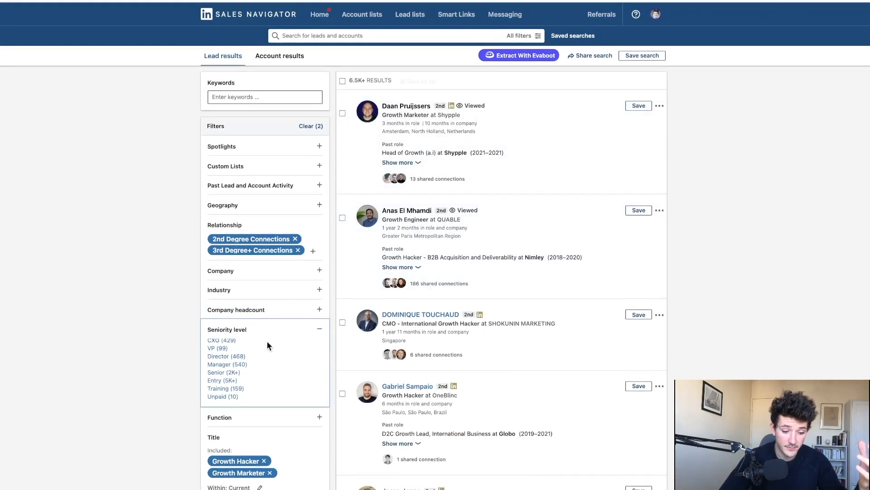
{"action": "scroll", "scroll_direction": "down", "scroll_amount": 3}
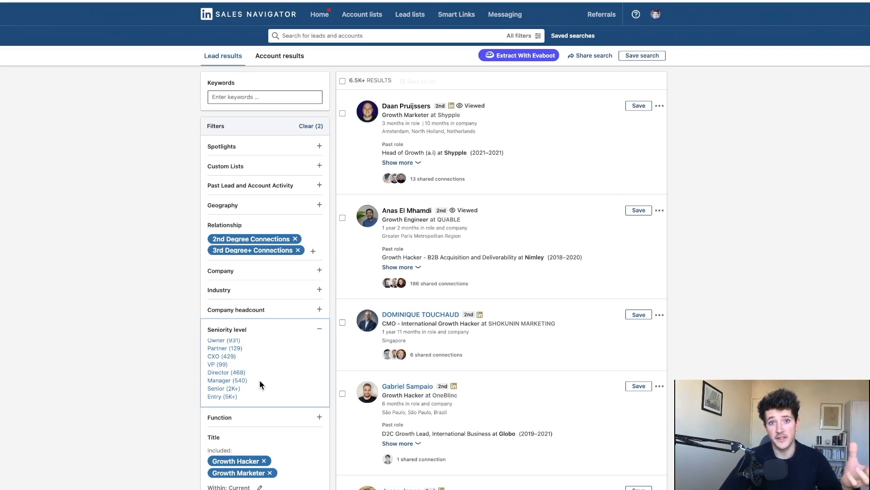
{"action": "mouse_move", "coordinate": [406, 209]}
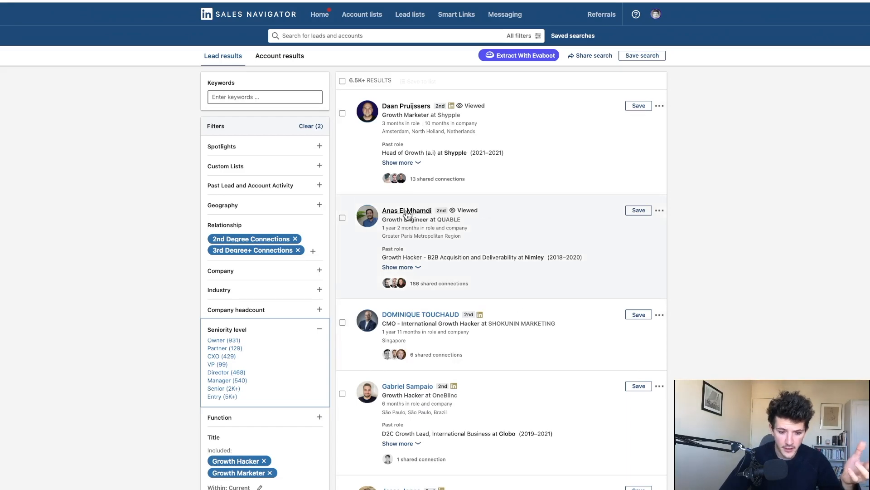
{"action": "left_click", "coordinate": [406, 210]}
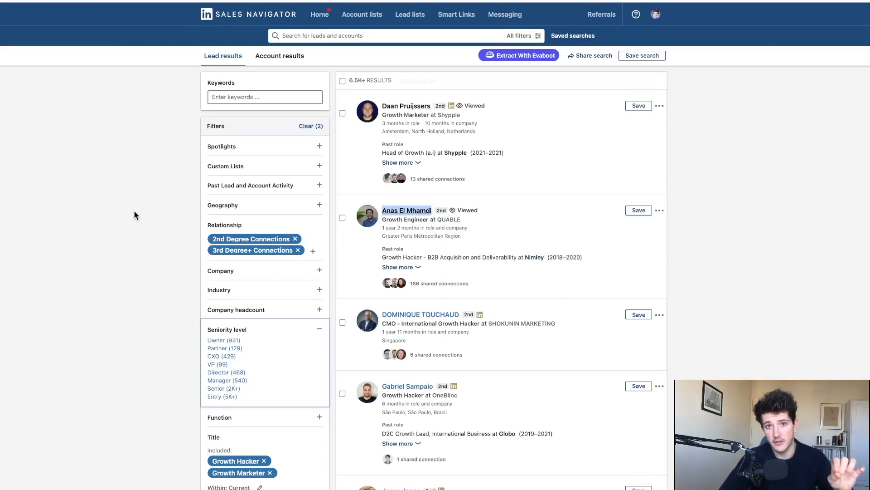
{"action": "mouse_move", "coordinate": [133, 218]}
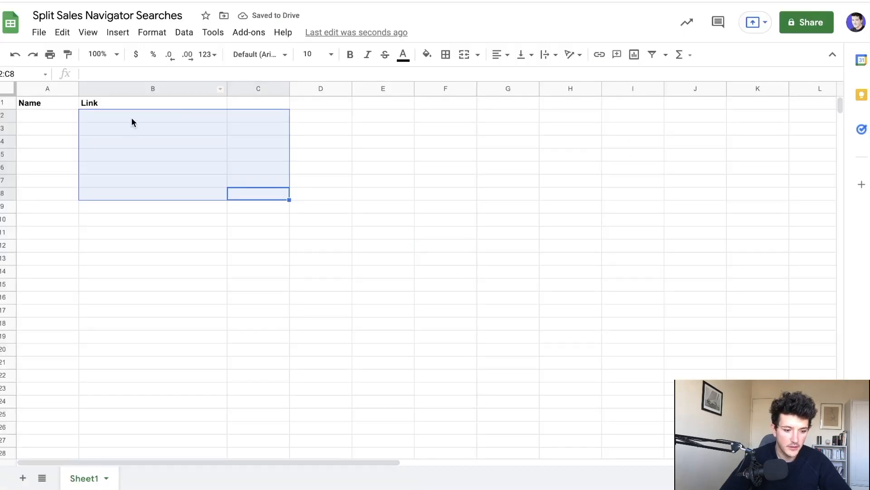
Begin typing the first search's name ('Se') in cell A2 of the tracker.
{"action": "type", "text": "Se"}
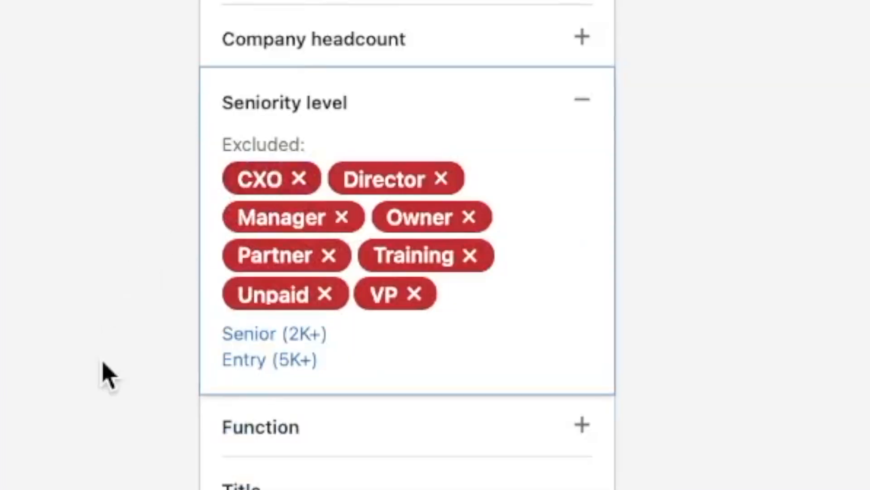
Exclude Senior (1K+) so only Entry-level growth leads remain (3.5K+).
{"action": "left_click", "coordinate": [244, 359]}
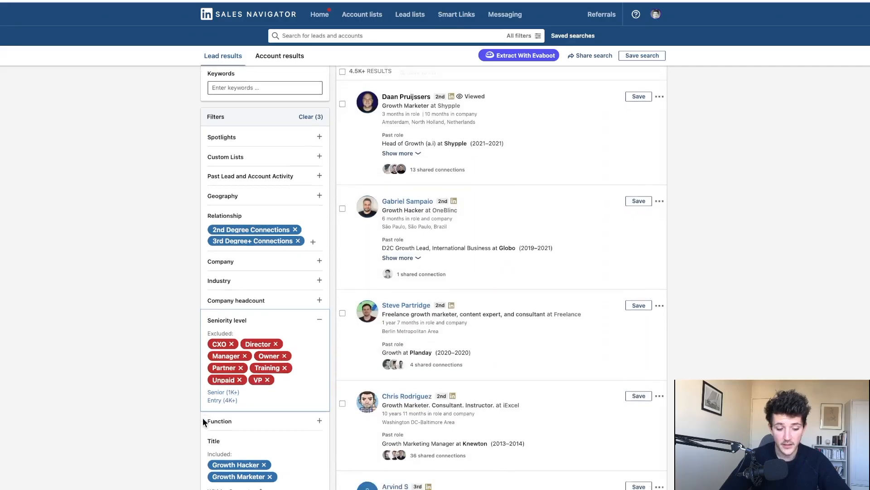
{"action": "scroll", "scroll_direction": "down", "scroll_amount": 3}
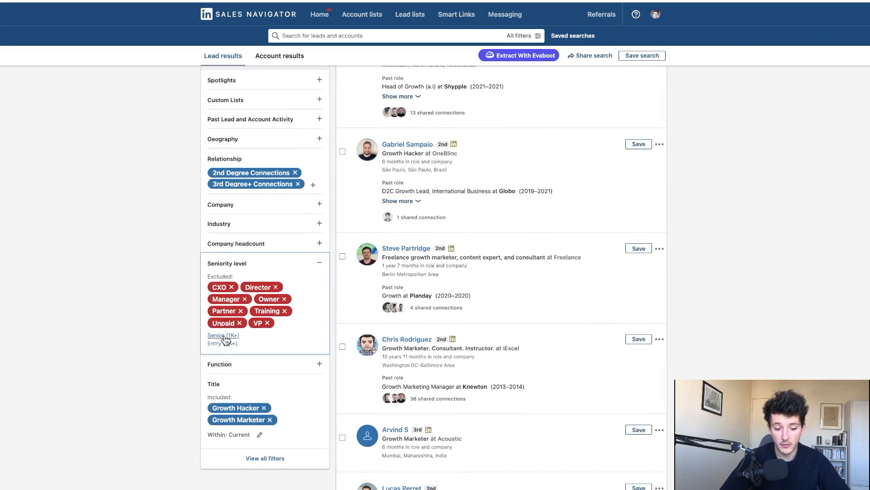
{"action": "mouse_move", "coordinate": [223, 334]}
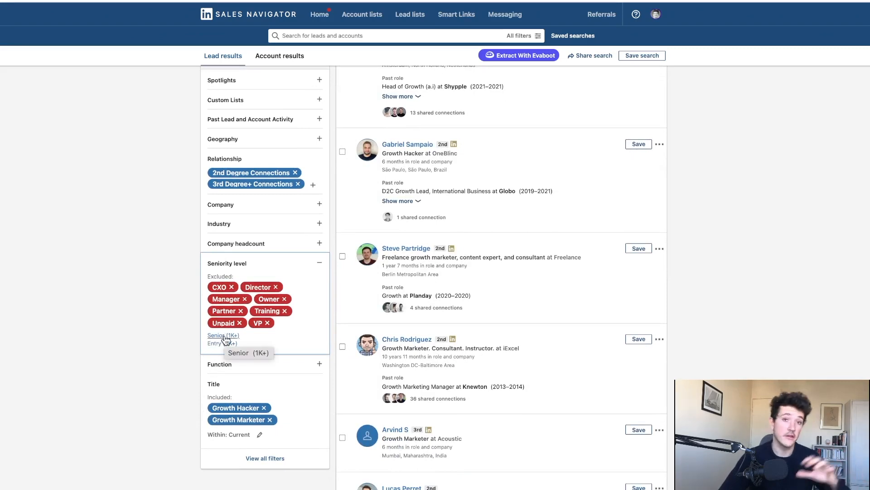
{"action": "left_click", "coordinate": [221, 334]}
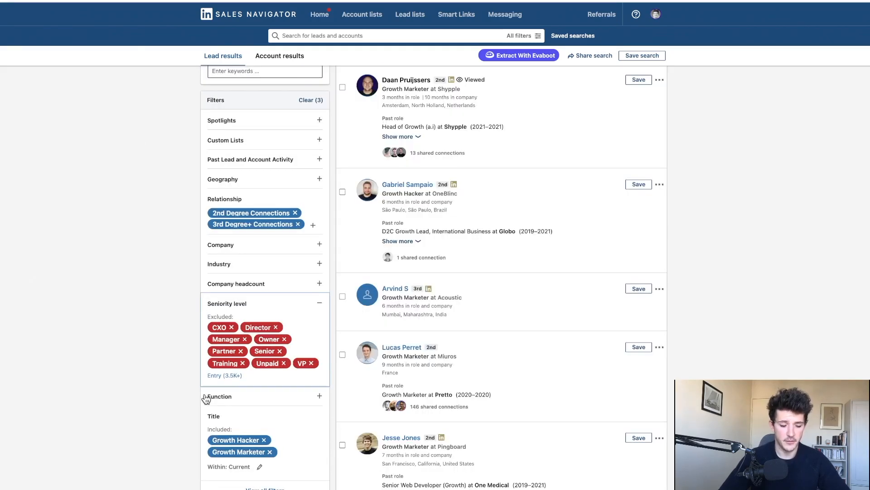
Explicitly include Entry seniority, bringing the search to 3.5K+ results.
{"action": "left_click", "coordinate": [224, 374]}
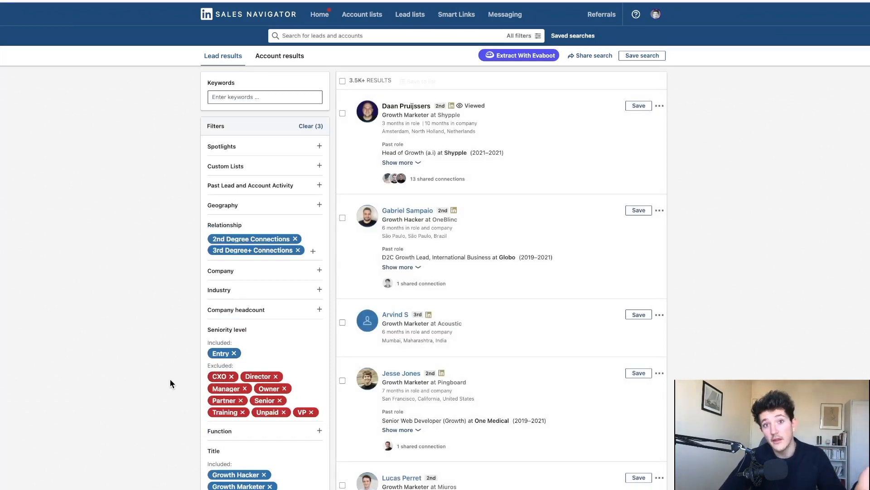
{"action": "scroll", "scroll_direction": "down", "scroll_amount": 3}
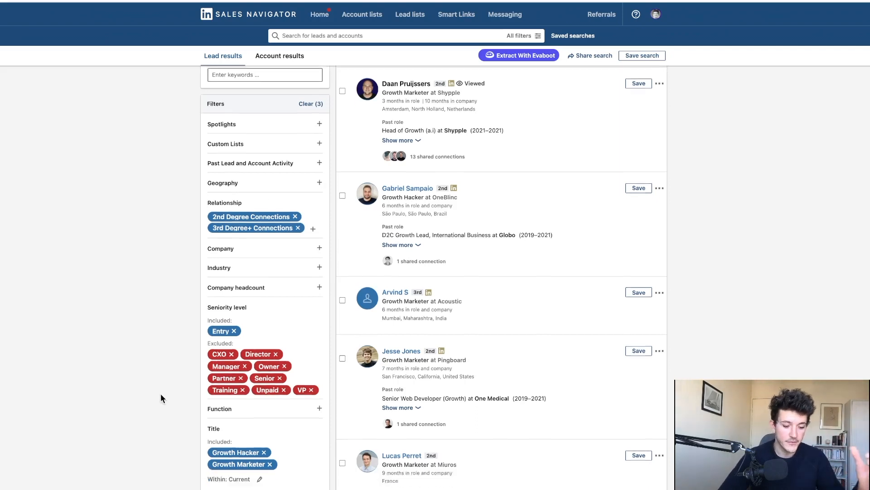
{"action": "scroll", "scroll_direction": "down", "scroll_amount": 3}
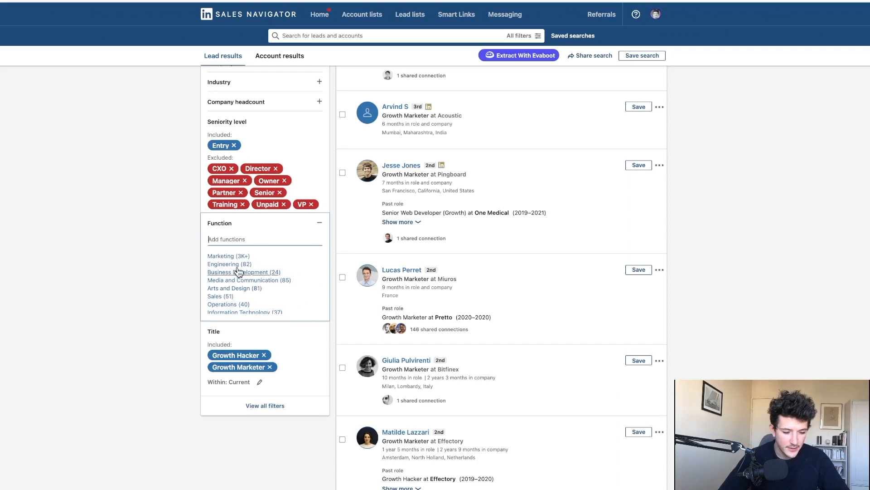
{"action": "mouse_move", "coordinate": [280, 264]}
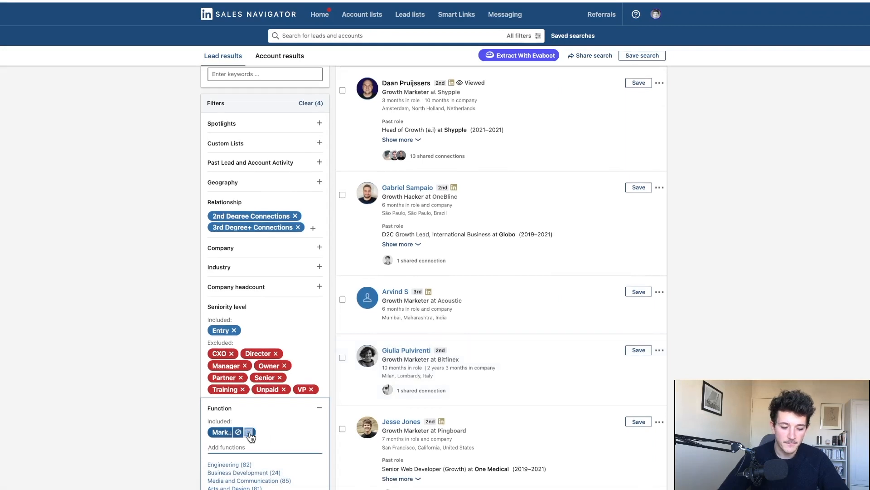
Remove the Marketing function filter and expand the Industry filter list.
{"action": "left_click", "coordinate": [249, 432]}
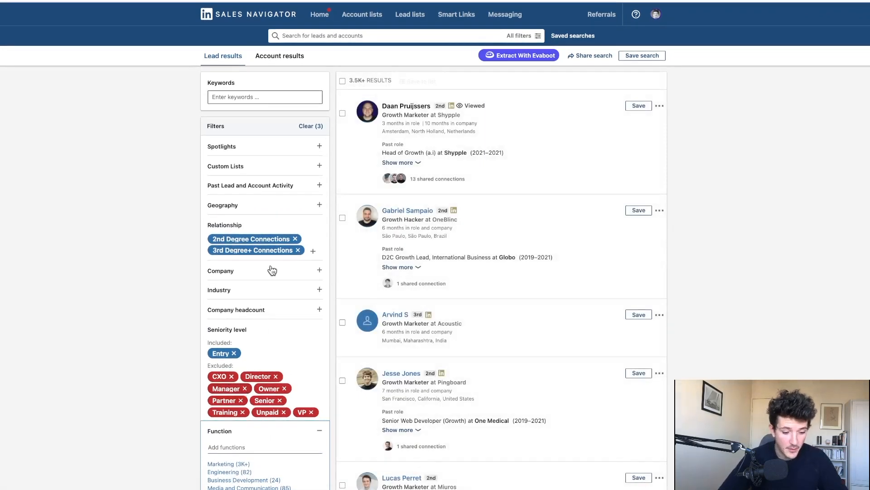
{"action": "left_click", "coordinate": [319, 289]}
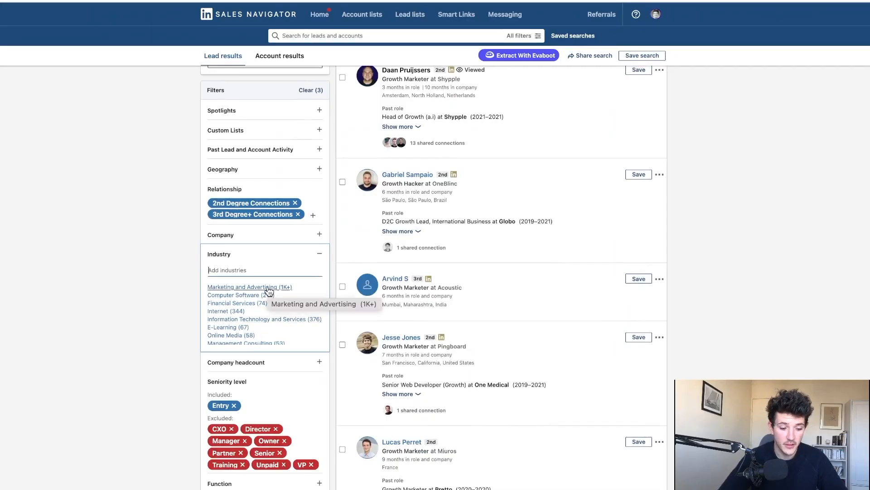
Include the Marketing and Advertising (1K+) industry in the Entry-level search.
{"action": "left_click", "coordinate": [249, 287]}
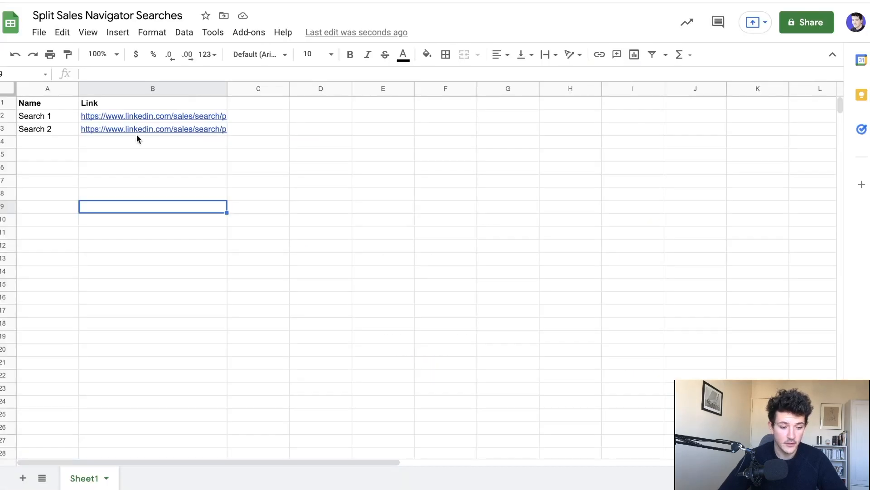
Name the third tracker row 'Search 3' in cell A4.
{"action": "type", "text": "S"}
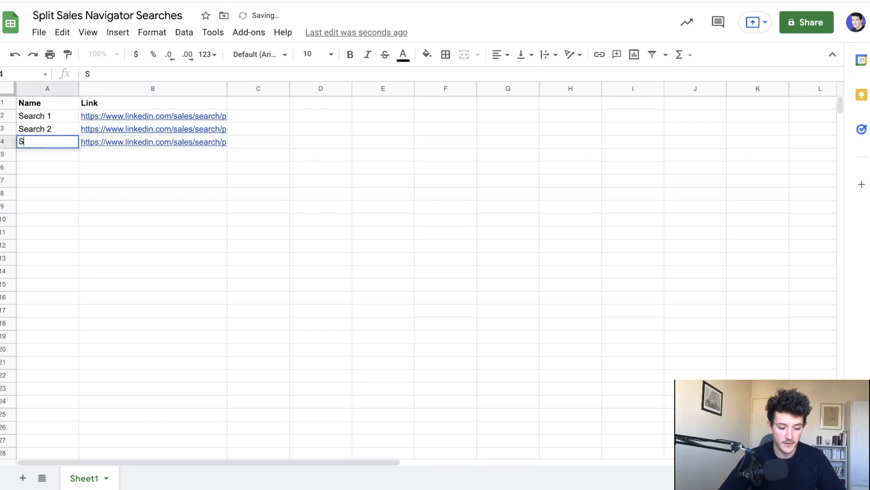
{"action": "type", "text": "earch 3"}
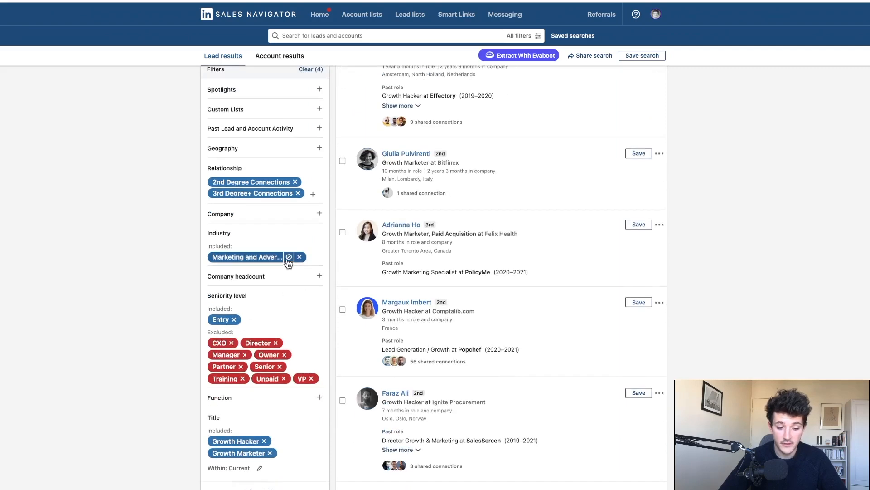
Toggle Marketing and Advertising to excluded, comparing counts, ending on the 2K+ complementary search.
{"action": "left_click", "coordinate": [288, 256]}
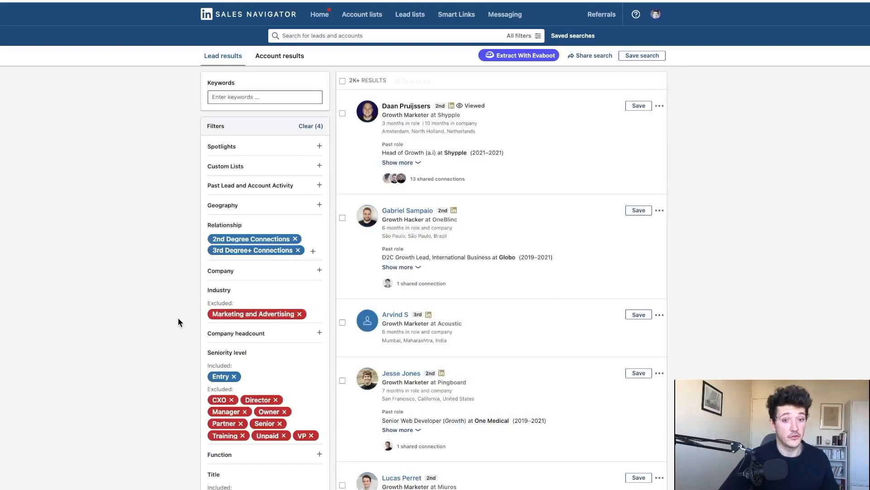
{"action": "left_click", "coordinate": [288, 313]}
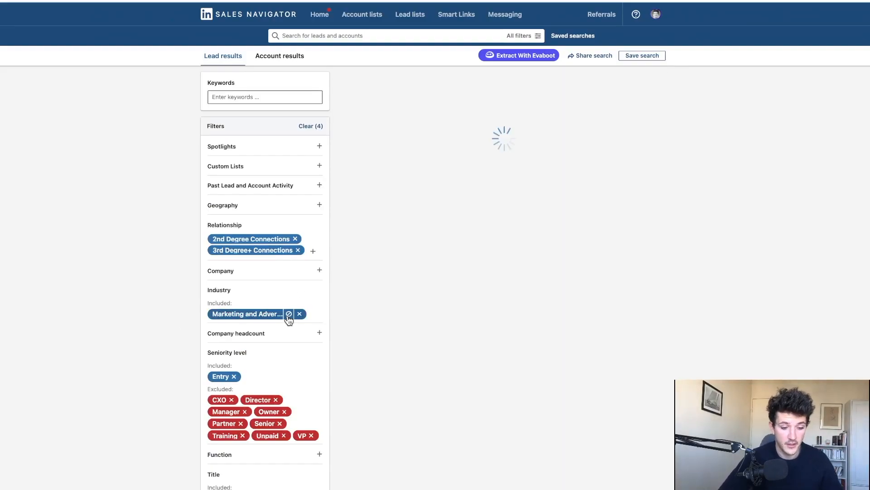
{"action": "mouse_move", "coordinate": [370, 309]}
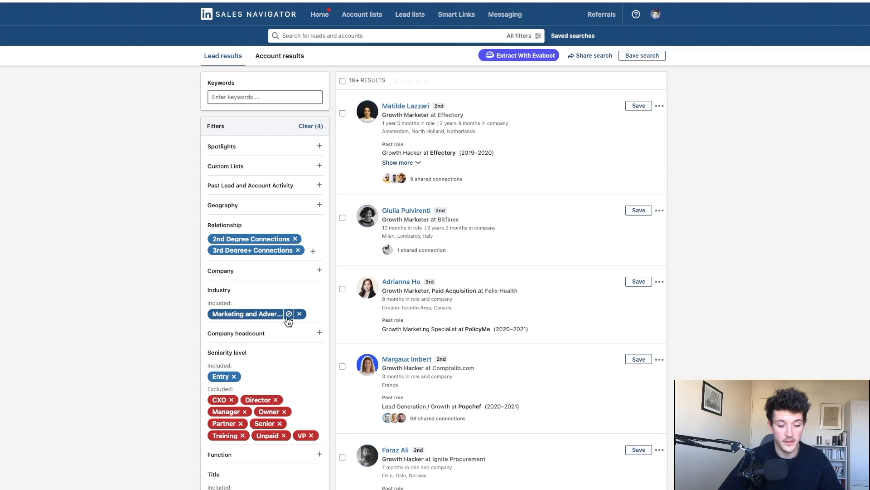
{"action": "left_click", "coordinate": [288, 313]}
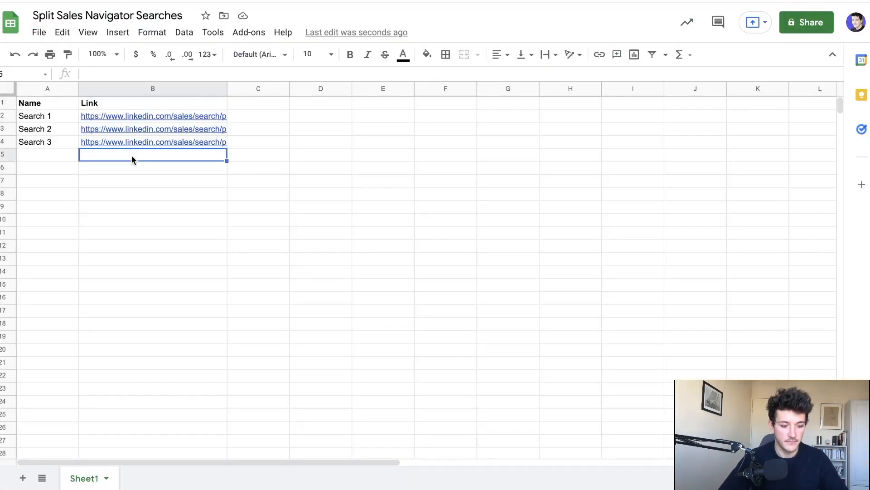
Start naming row five 'Search 4', then open the Search 1 link from B2 in Sales Navigator.
{"action": "type", "text": "Search 4"}
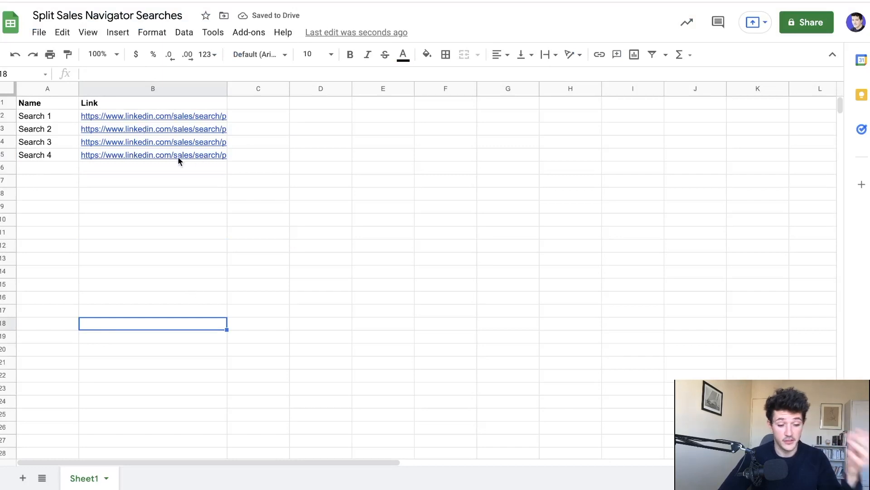
{"action": "left_click", "coordinate": [153, 115]}
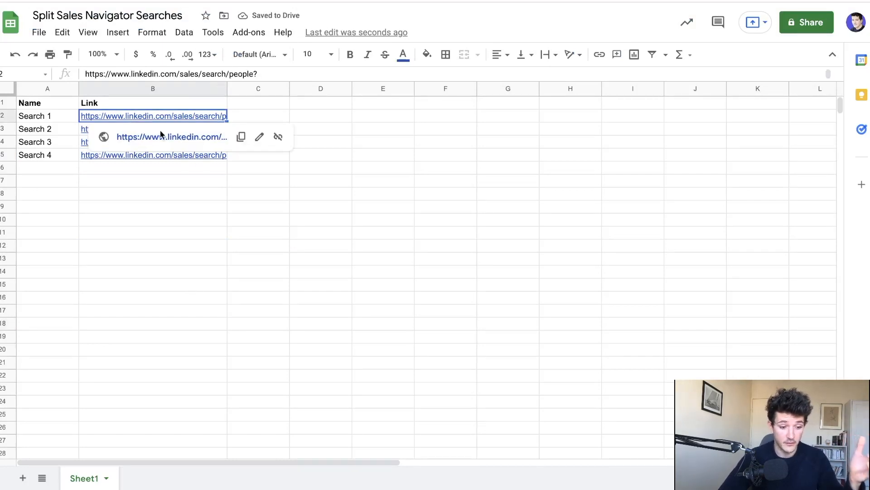
{"action": "left_click", "coordinate": [171, 137]}
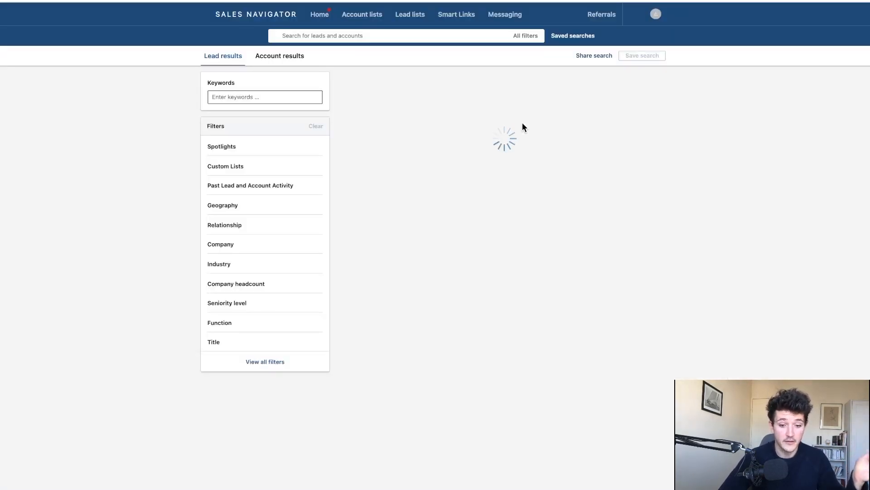